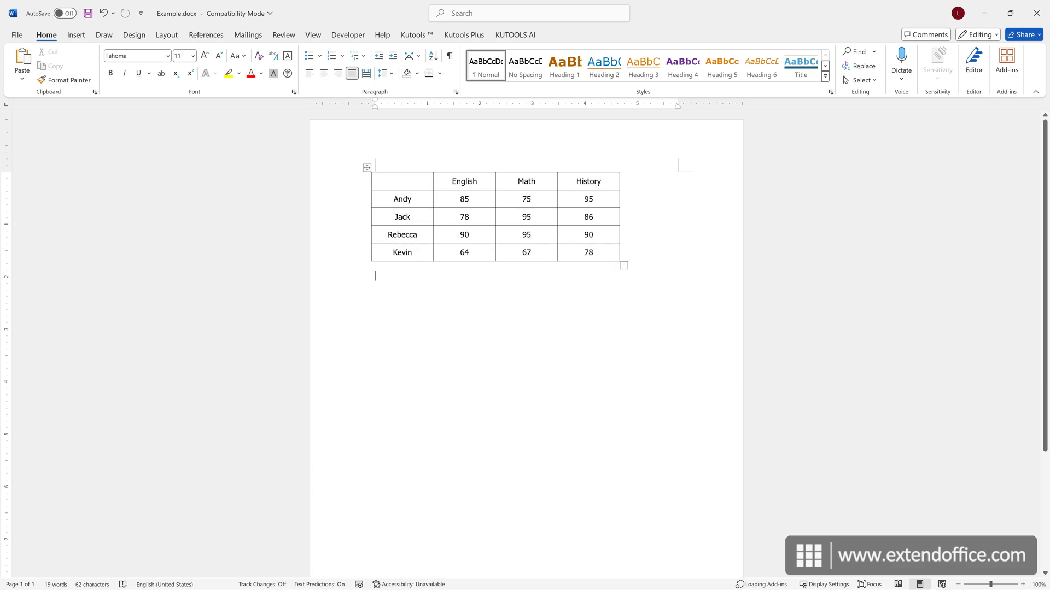
# - Add a Diagonal Down Border to the table's empty top-left cell
pyautogui.click(402, 181)
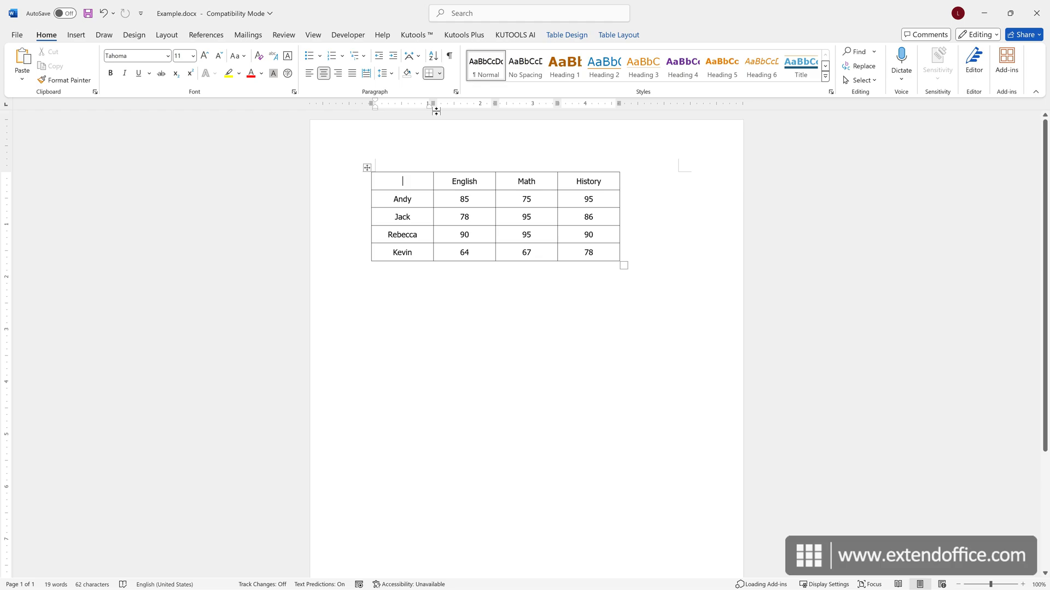
pyautogui.click(440, 74)
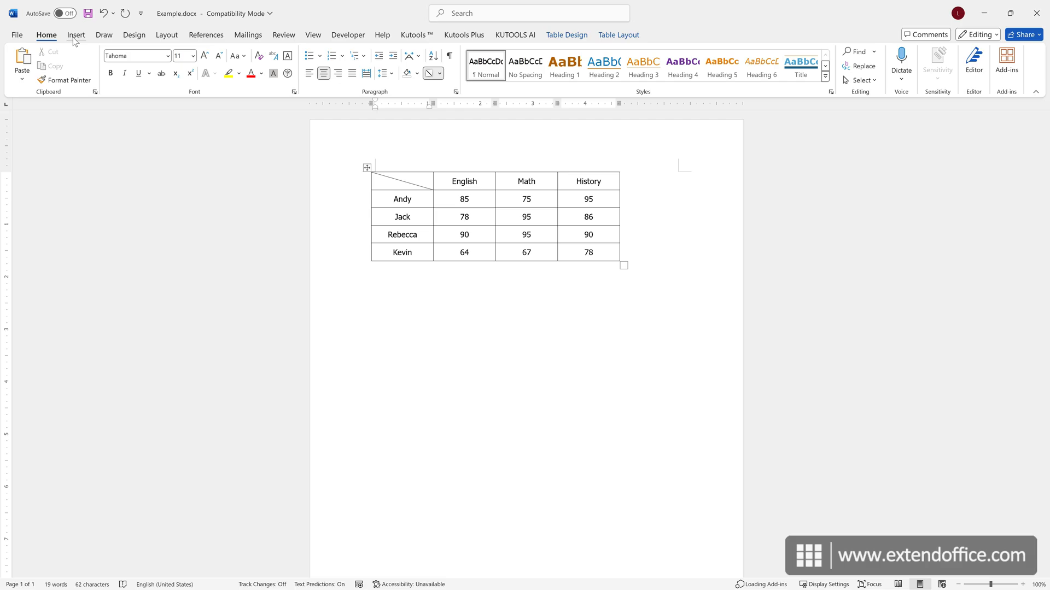
# - Check Insert for text boxes, then undo the diagonal border and return to Home
pyautogui.click(75, 34)
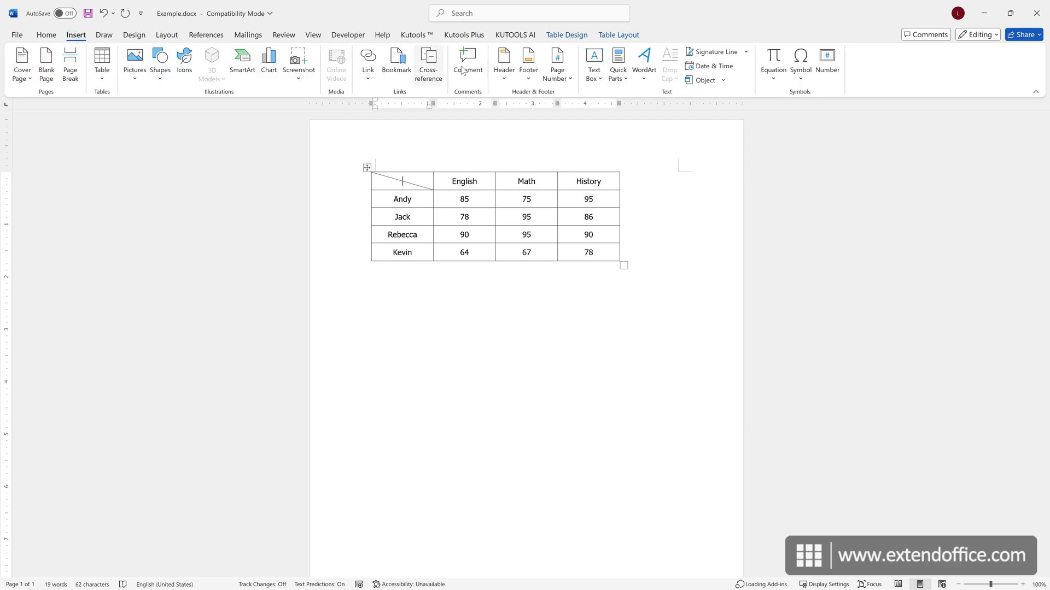
pyautogui.moveTo(592, 63)
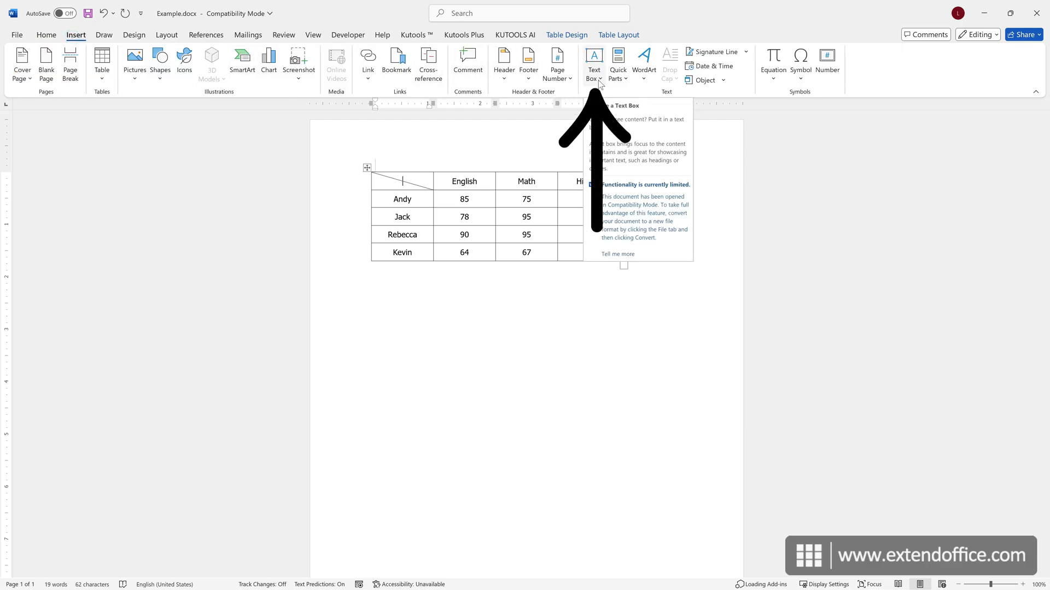
pyautogui.click(46, 35)
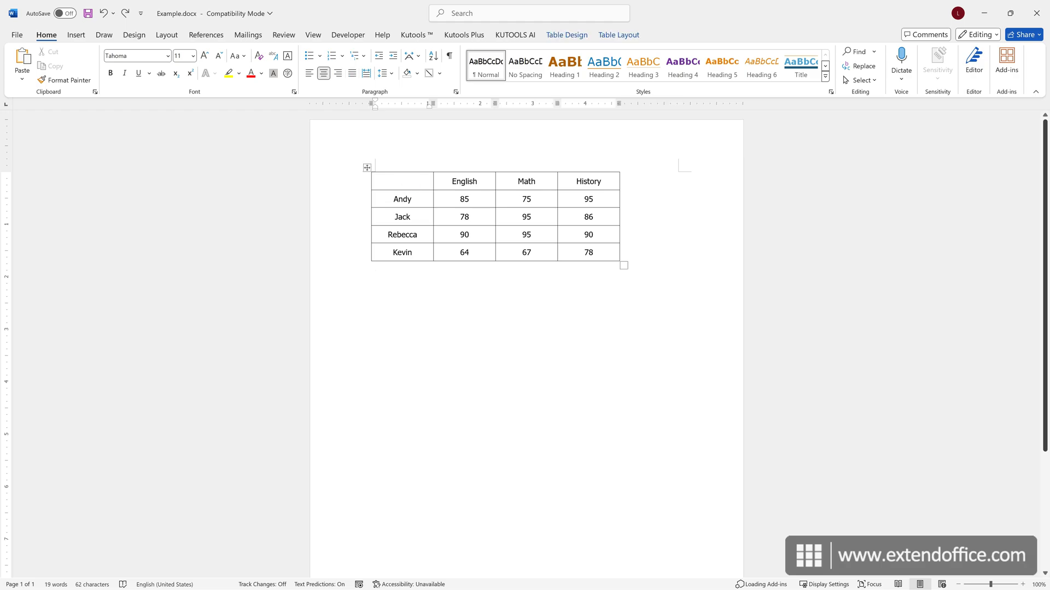
# - Reach the Kutools Plus Diagonal Table Header dialog and its style list
pyautogui.click(463, 35)
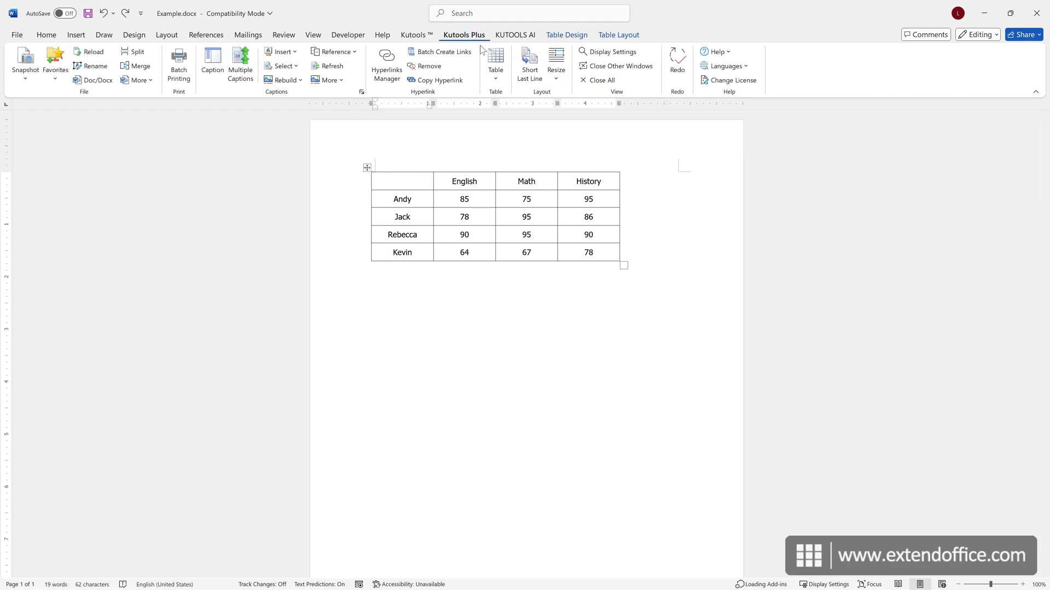
pyautogui.click(496, 60)
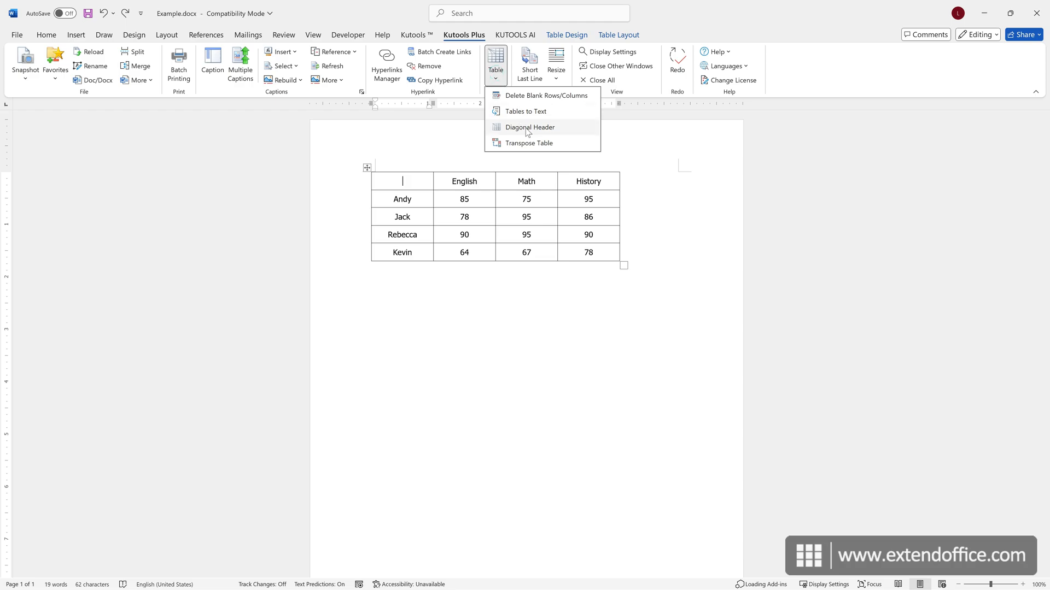
pyautogui.click(529, 127)
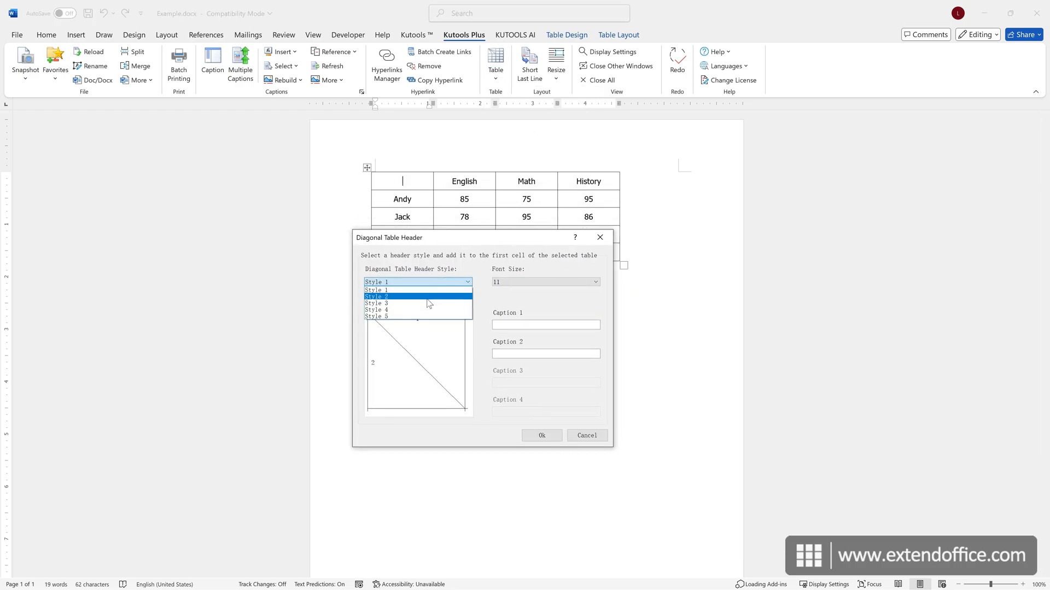
# - Apply Style 1 with captions Subject and Name after previewing the two-line style
pyautogui.click(375, 309)
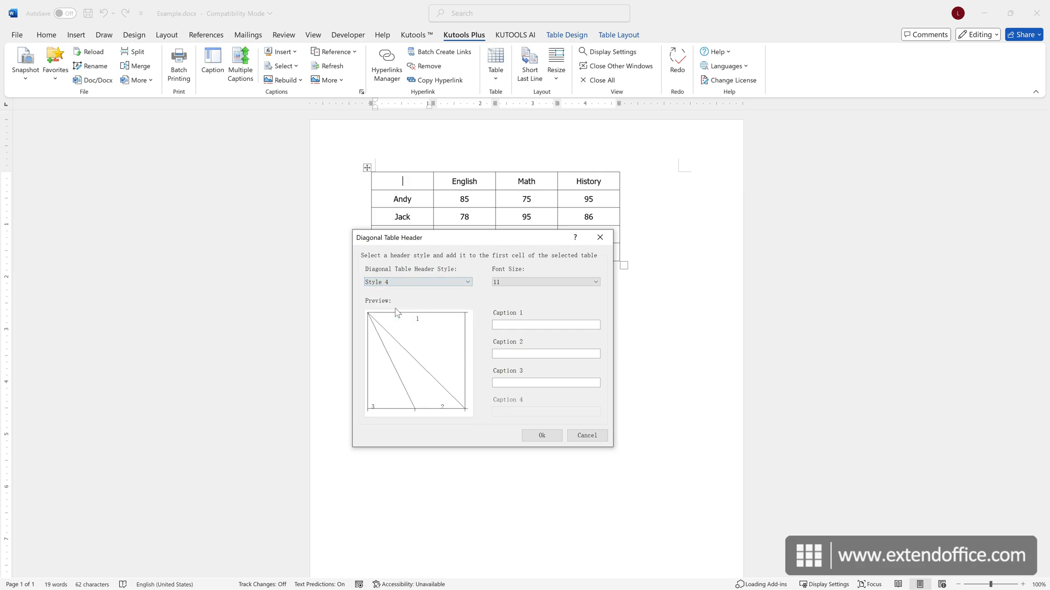
pyautogui.click(416, 281)
pyautogui.write('Name')
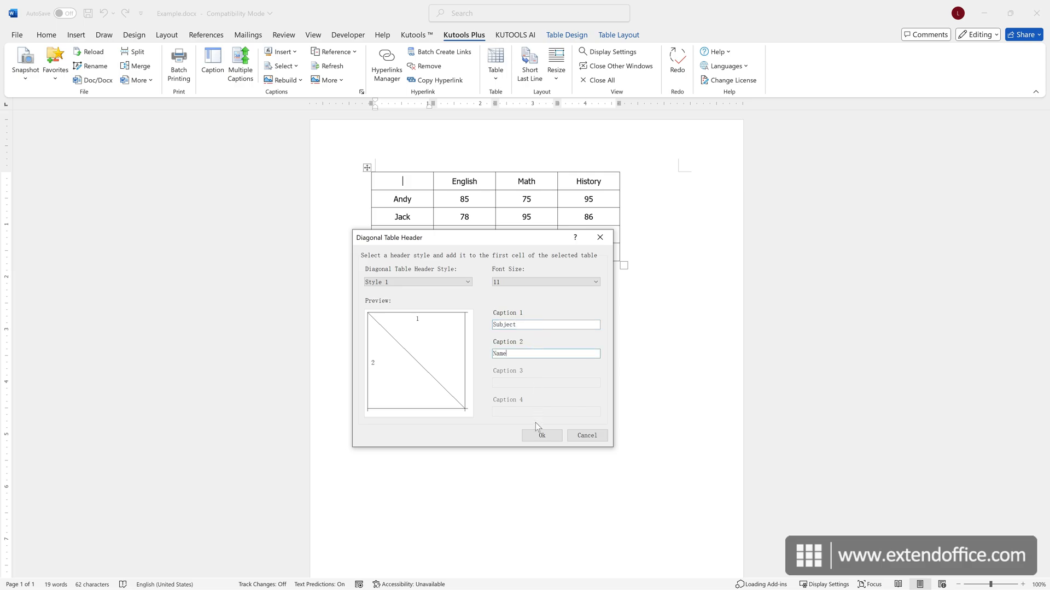
pyautogui.click(541, 435)
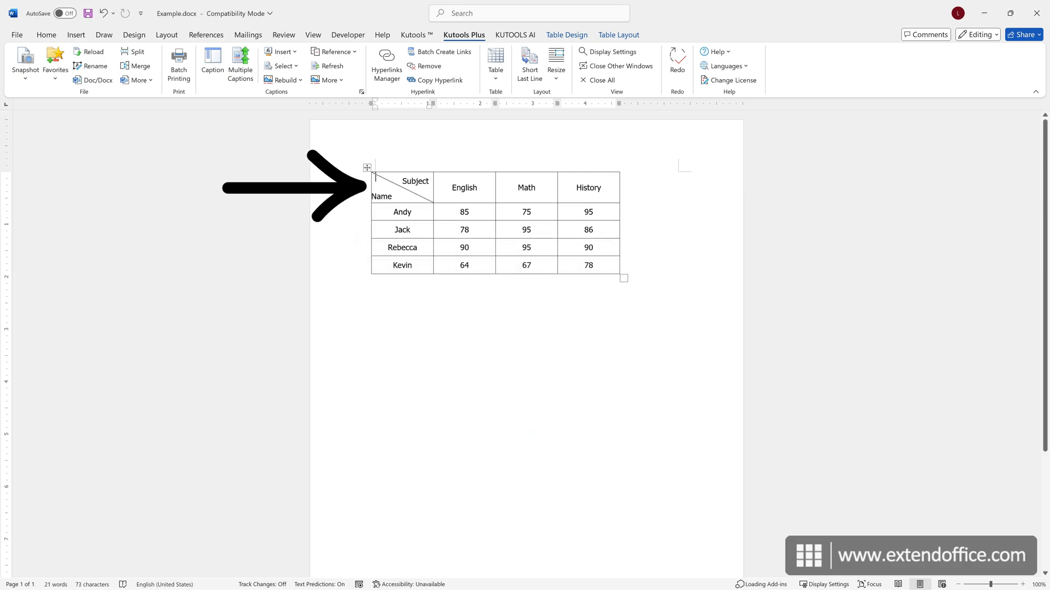